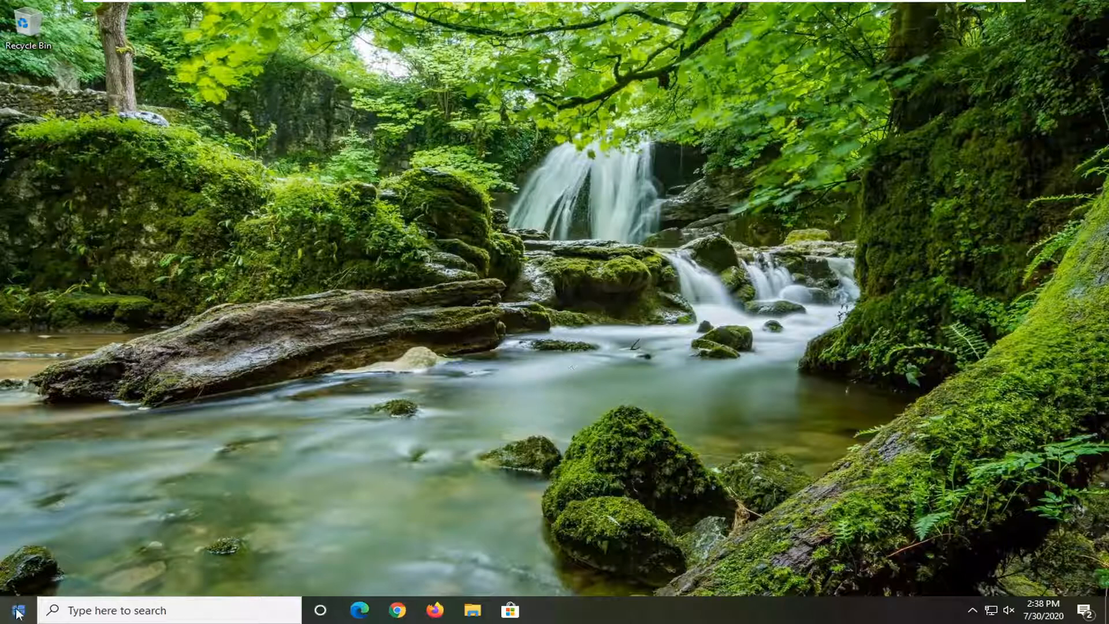
- Search the taskbar for 'control panel' and launch the Control Panel app
{"action": "type", "text": "cont"}
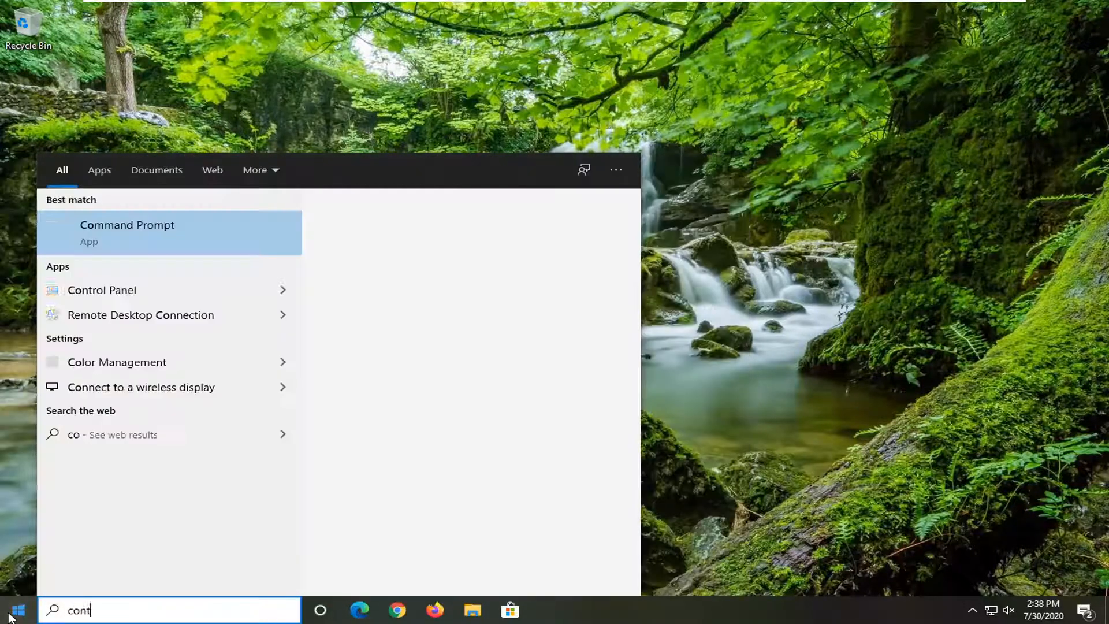
{"action": "type", "text": "rol panel"}
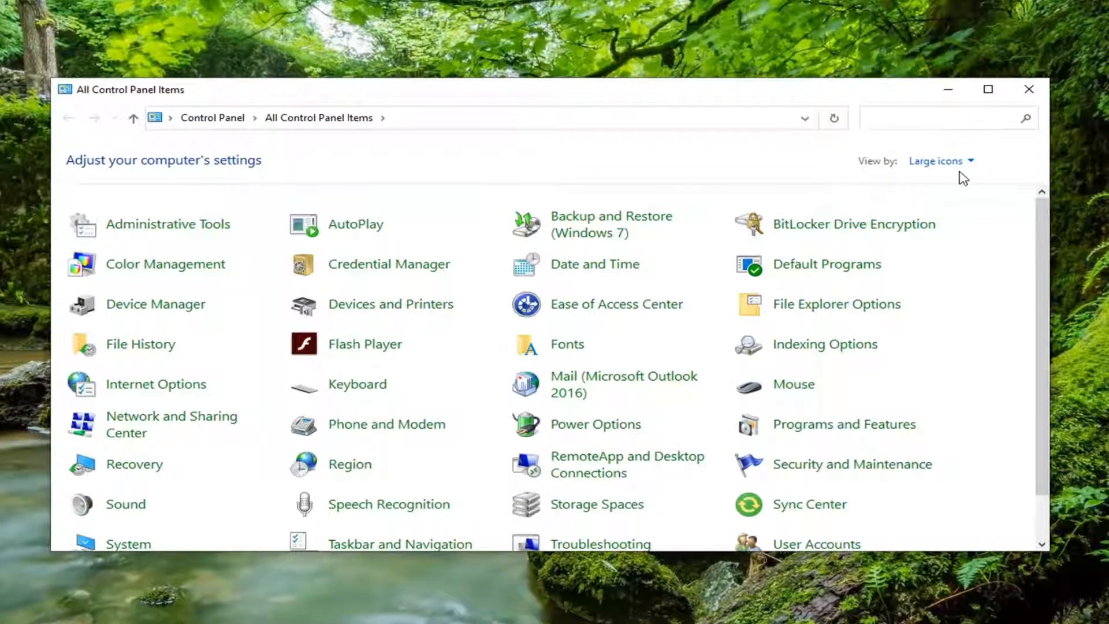
{"action": "mouse_move", "coordinate": [837, 303]}
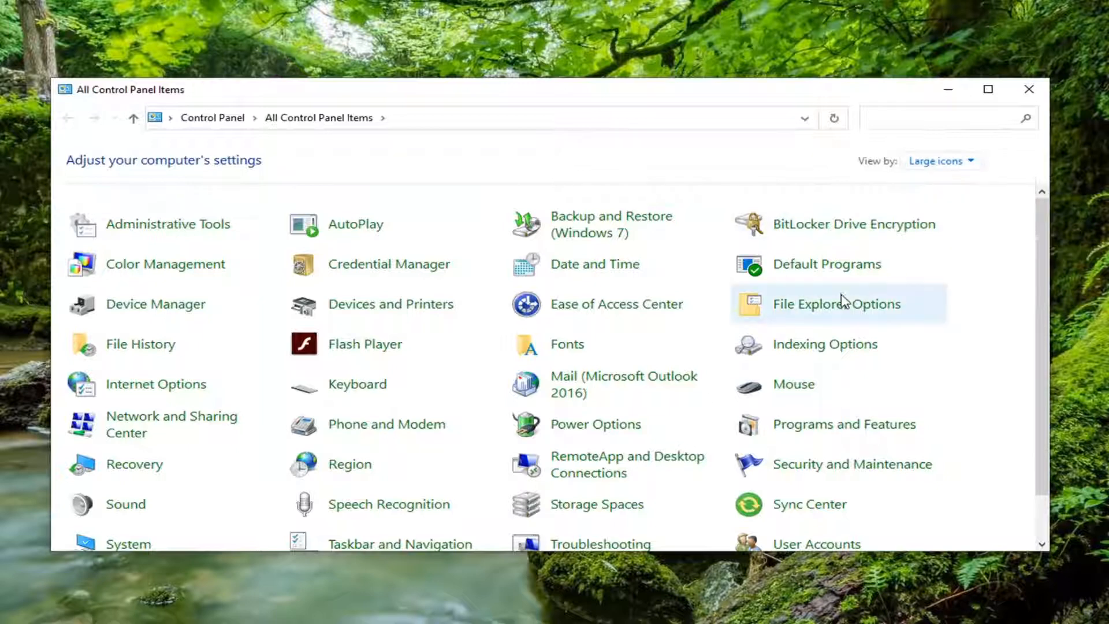
{"action": "mouse_move", "coordinate": [815, 542]}
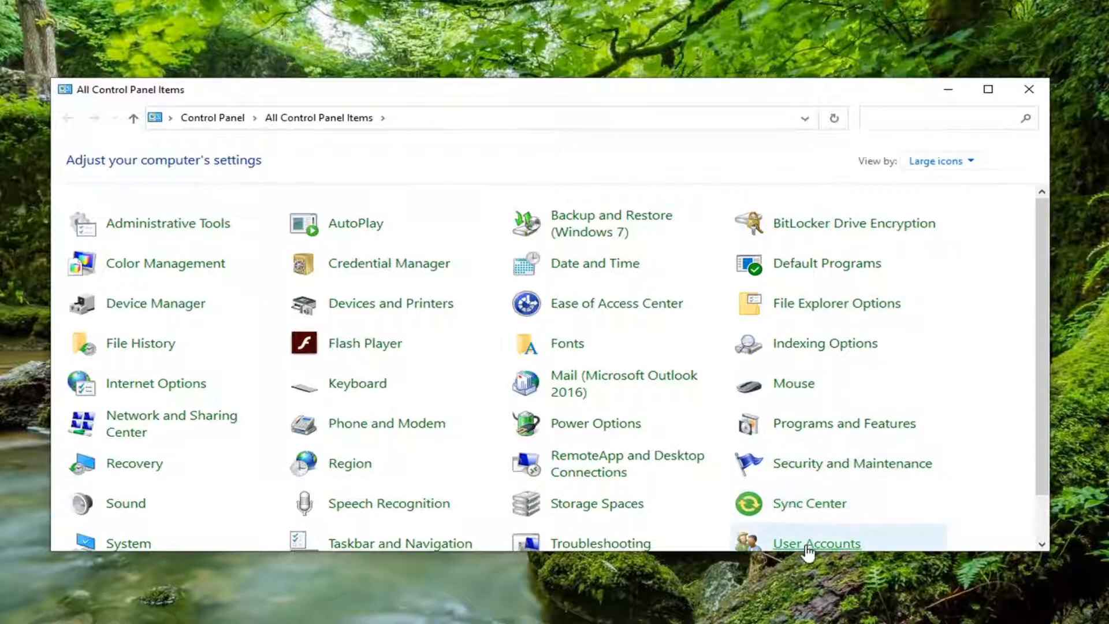
- Open User Accounts from All Control Panel Items
{"action": "left_click", "coordinate": [816, 543]}
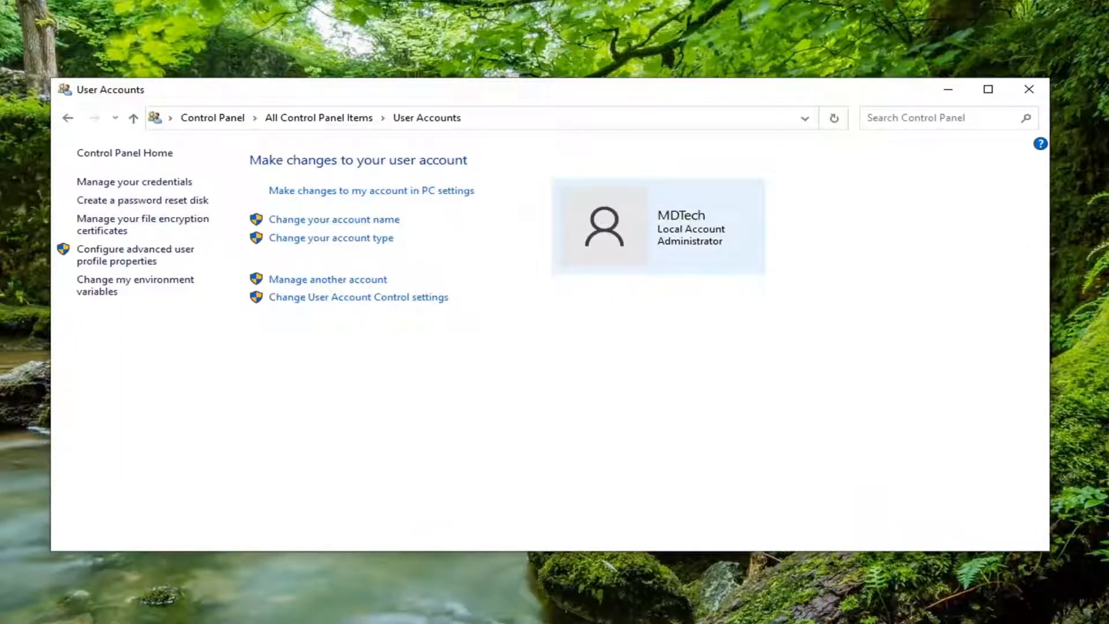
{"action": "mouse_move", "coordinate": [362, 296]}
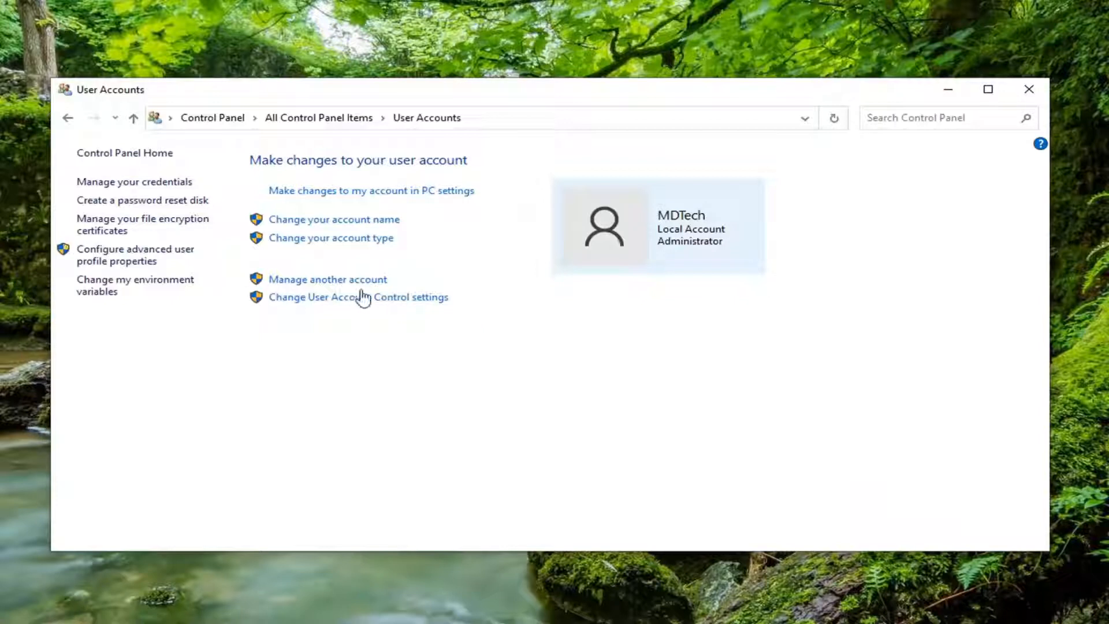
{"action": "mouse_move", "coordinate": [327, 278]}
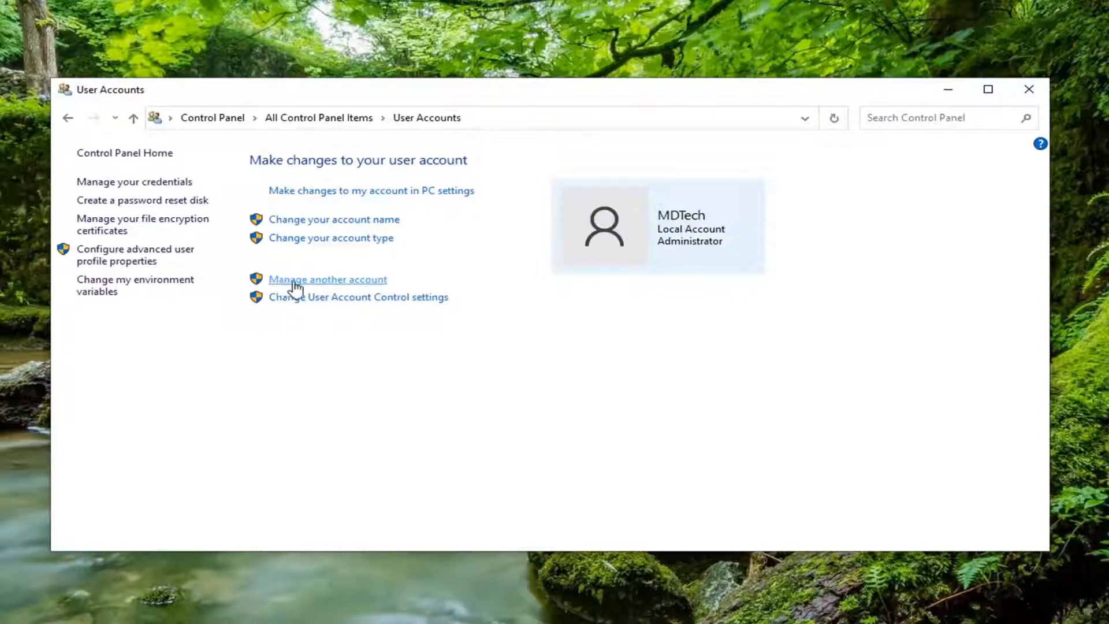
- Go to Manage another account and select the MDTech account
{"action": "left_click", "coordinate": [327, 278]}
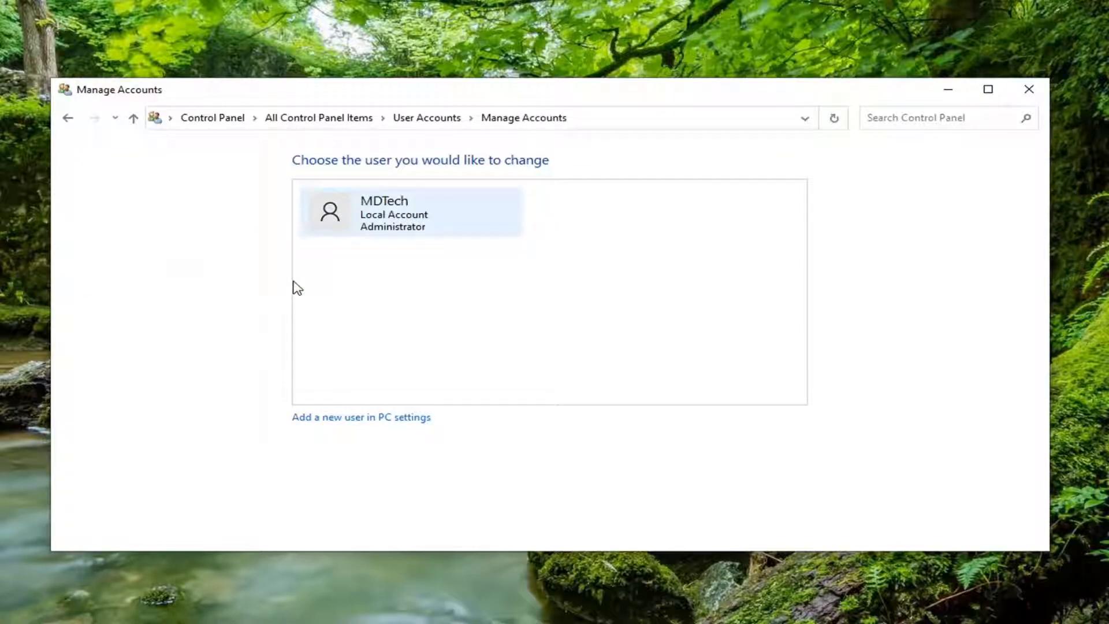
{"action": "mouse_move", "coordinate": [405, 196]}
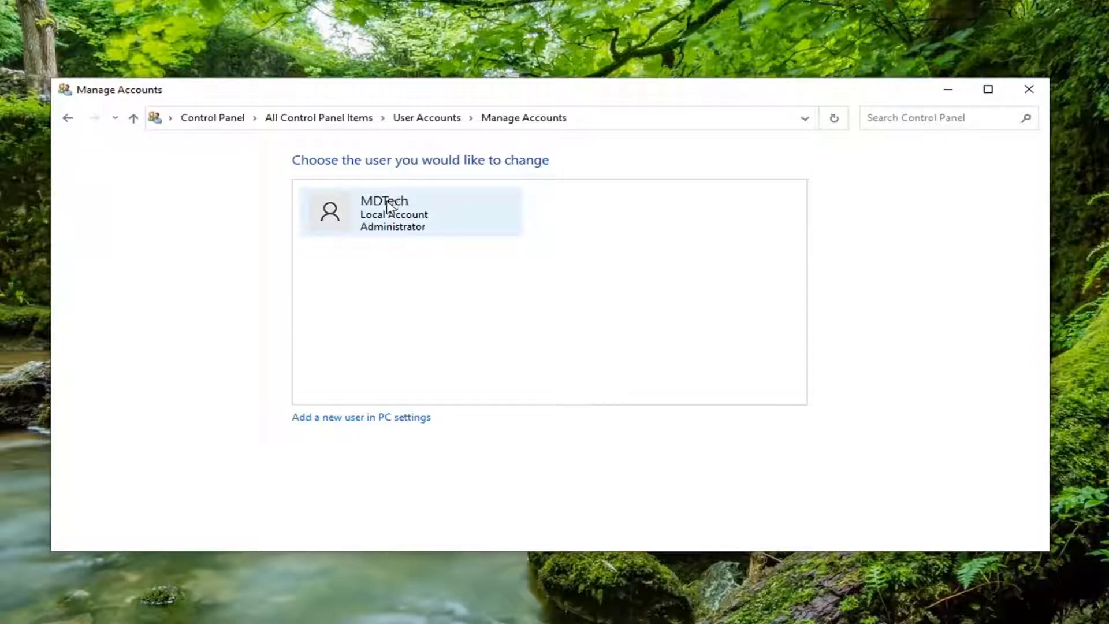
{"action": "mouse_move", "coordinate": [363, 226]}
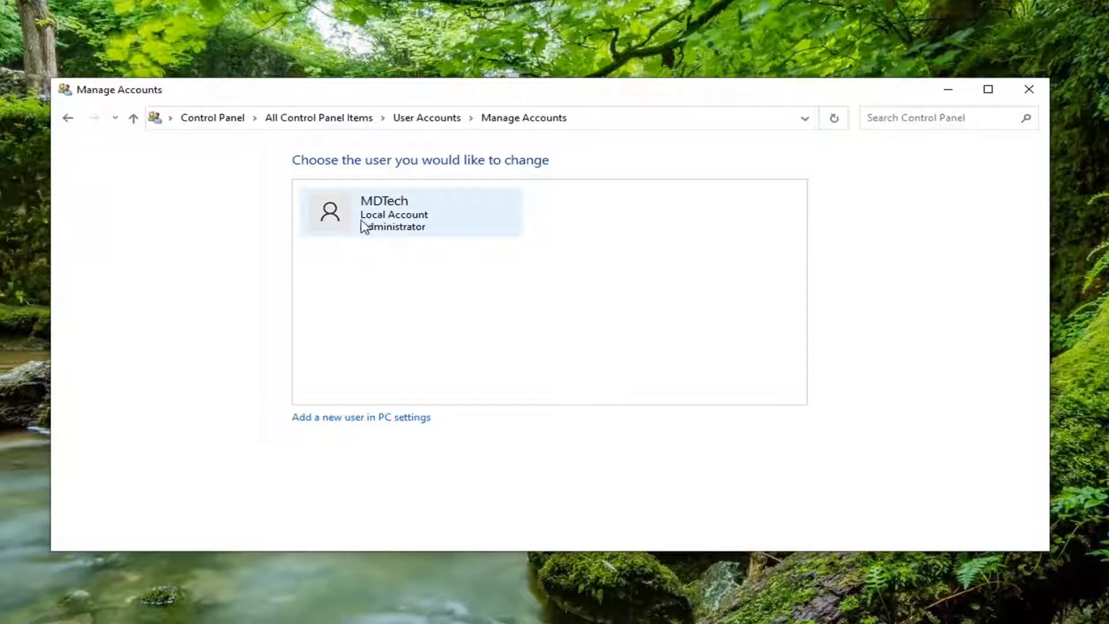
{"action": "left_click", "coordinate": [406, 211]}
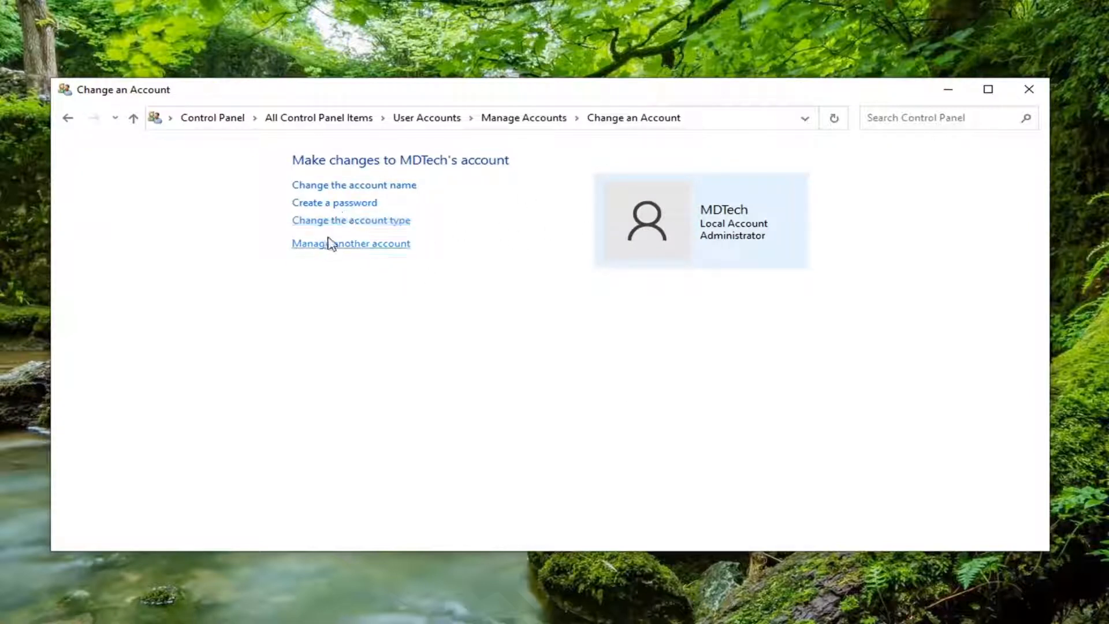
{"action": "mouse_move", "coordinate": [334, 203]}
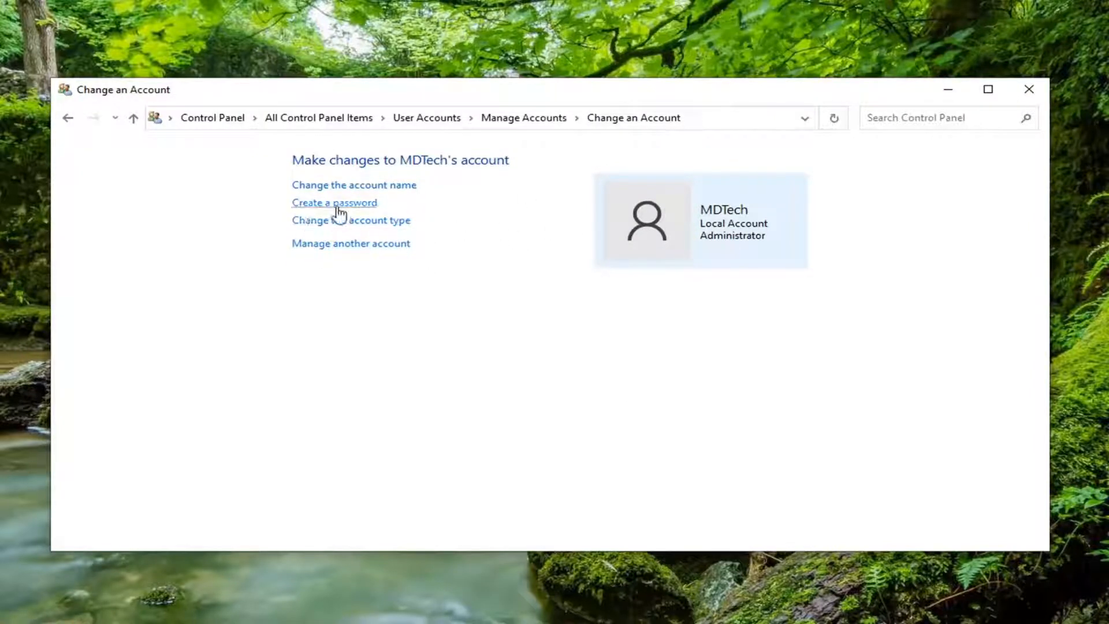
{"action": "left_click", "coordinate": [334, 202]}
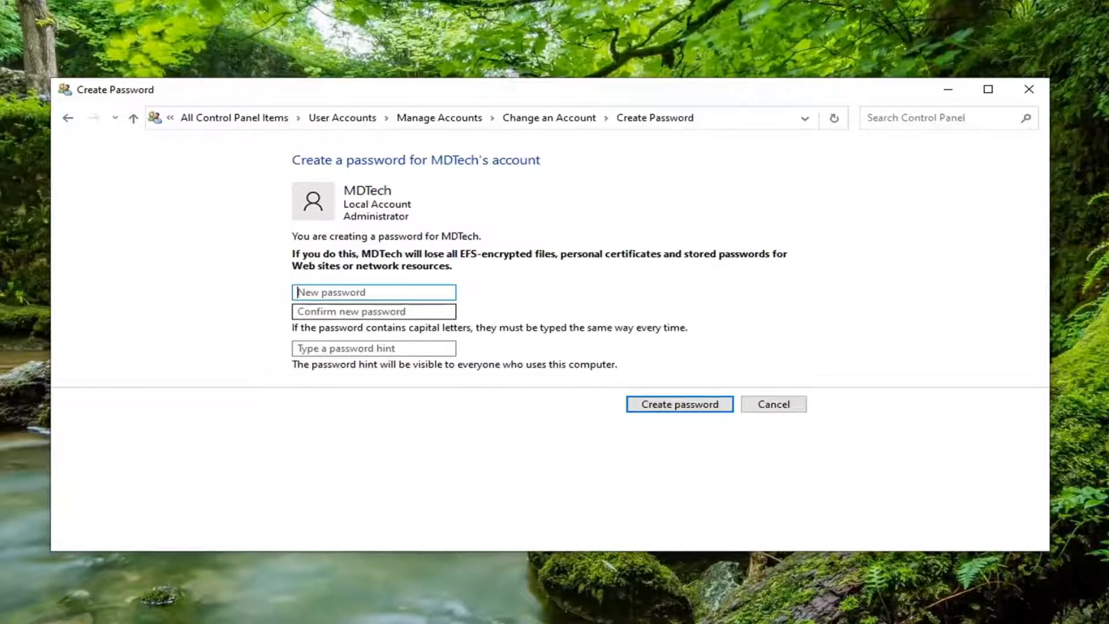
{"action": "mouse_move", "coordinate": [645, 382]}
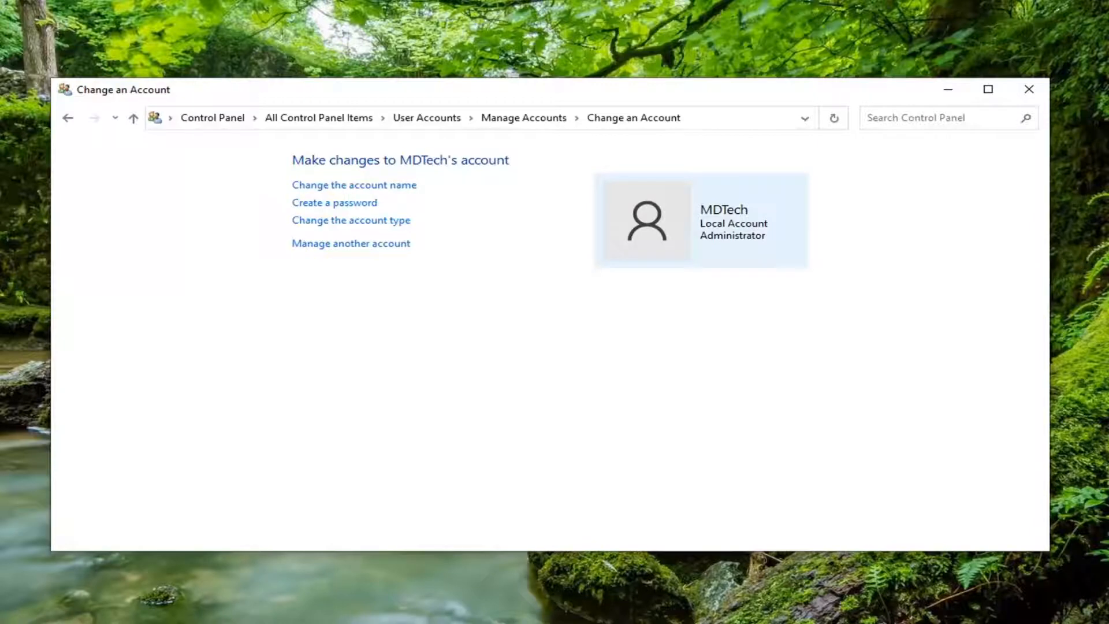
- Close the Control Panel window to return to the desktop
{"action": "left_click", "coordinate": [1028, 89]}
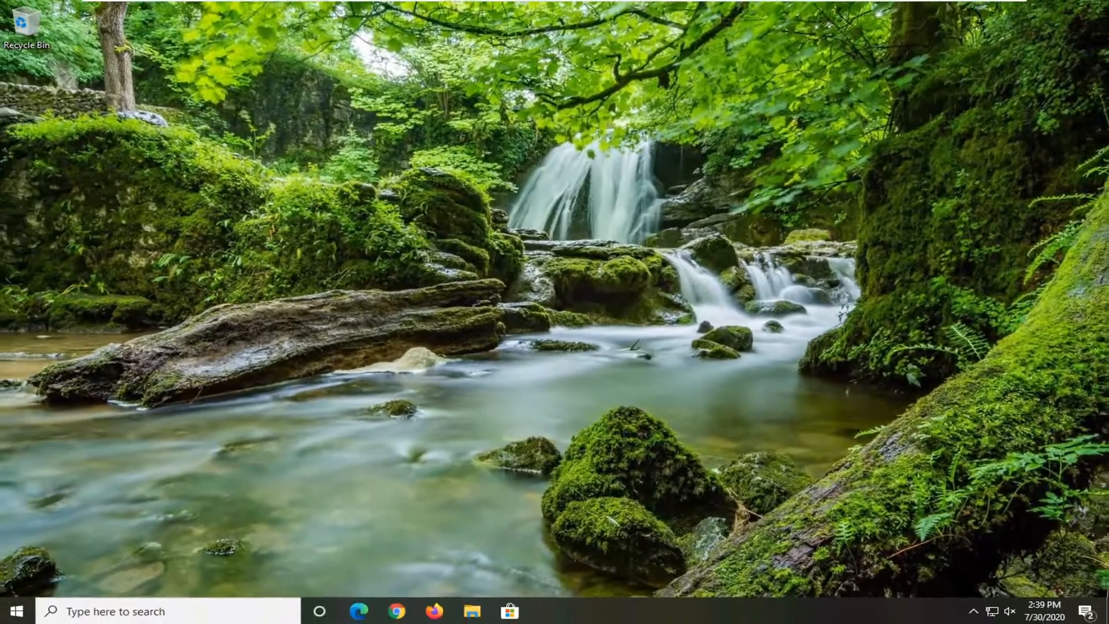